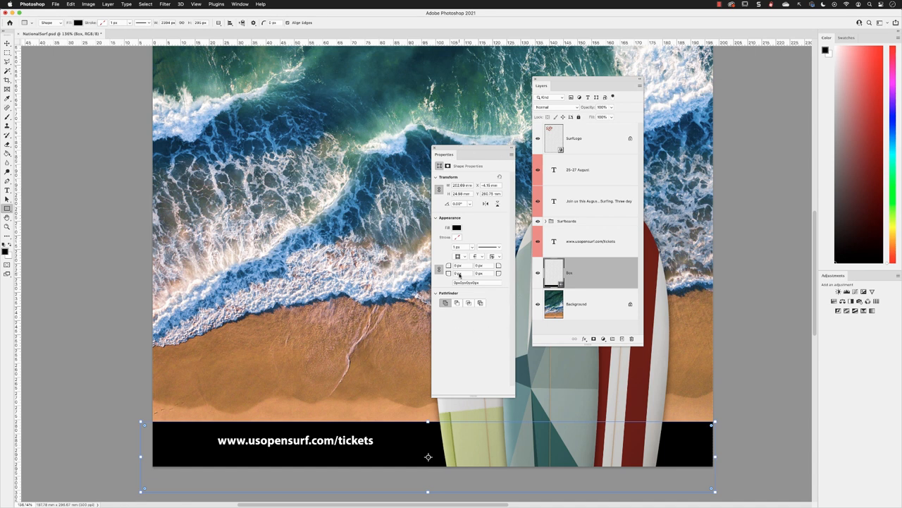
- Try magenta on the banner fill swatches, then bring up the Solid Color picker
{"action": "left_click", "coordinate": [457, 227]}
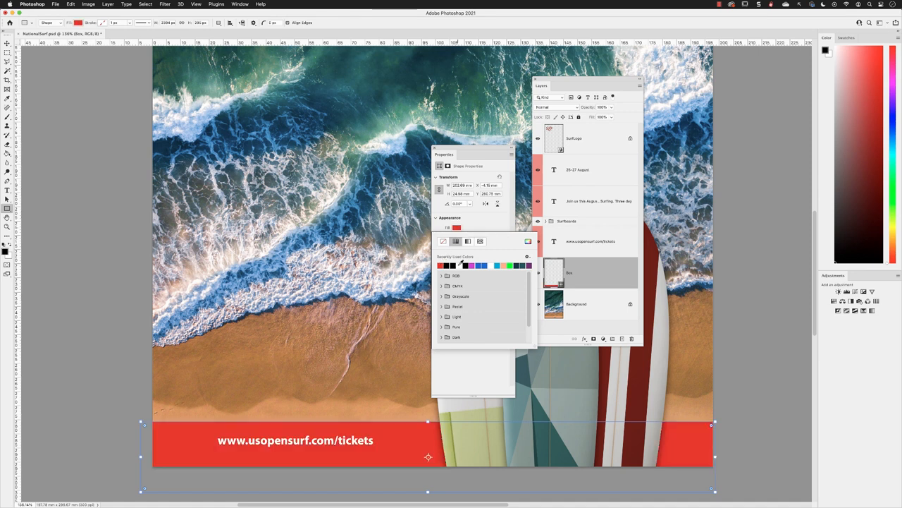
{"action": "left_click", "coordinate": [482, 265]}
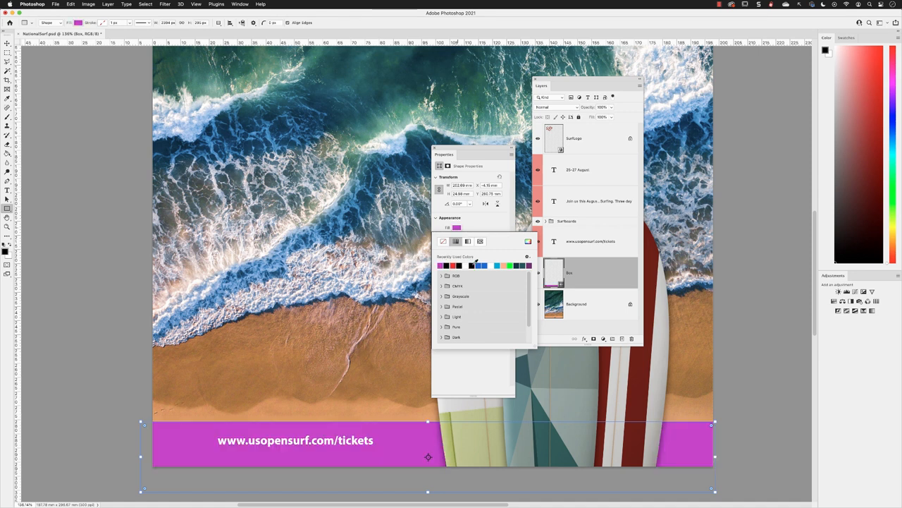
{"action": "left_click", "coordinate": [485, 265]}
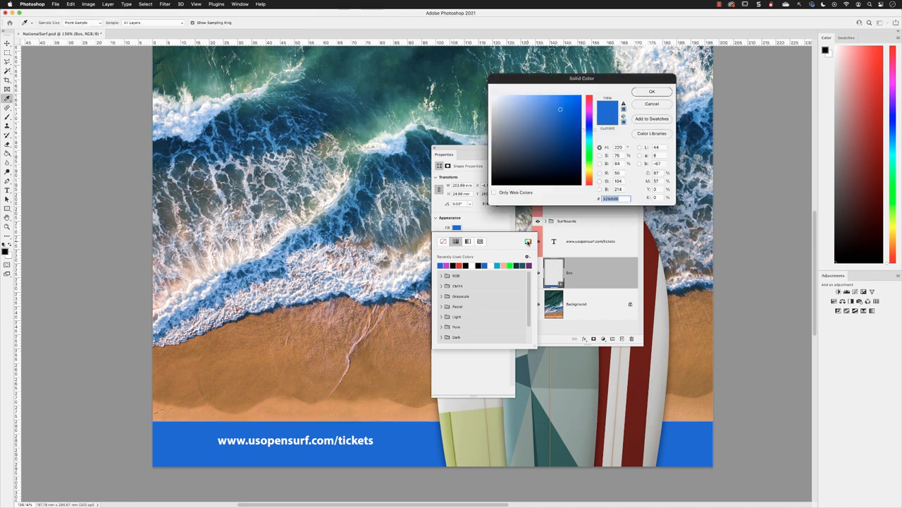
{"action": "mouse_move", "coordinate": [626, 197]}
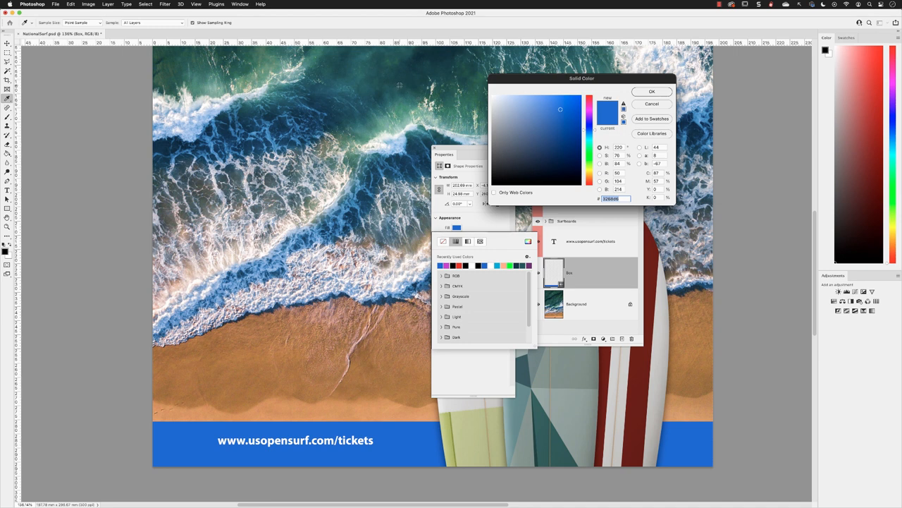
- Sample a dark teal from the ocean in the photo and confirm it as the banner fill
{"action": "left_click", "coordinate": [538, 162]}
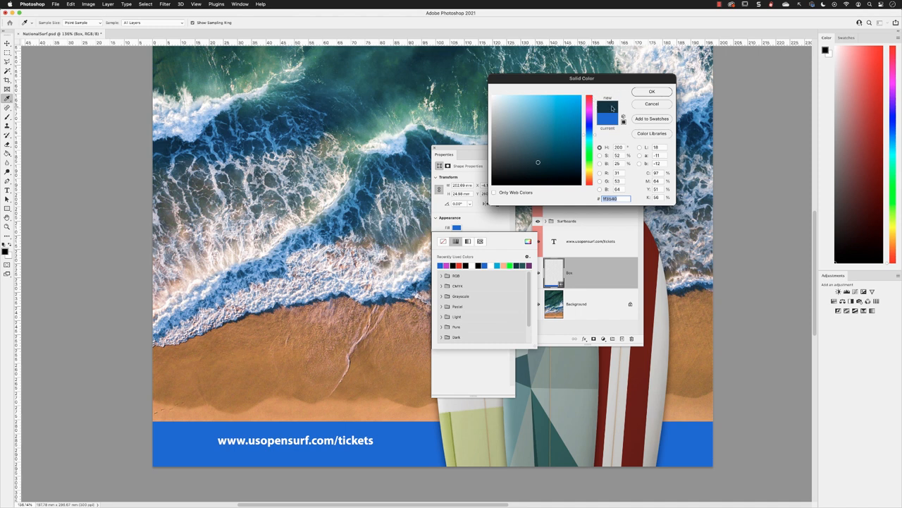
{"action": "left_click", "coordinate": [651, 90]}
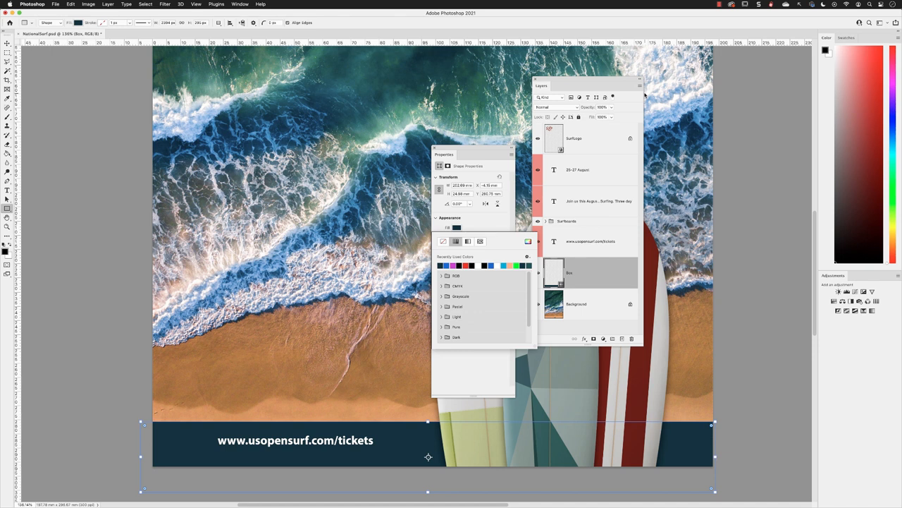
{"action": "mouse_move", "coordinate": [491, 245]}
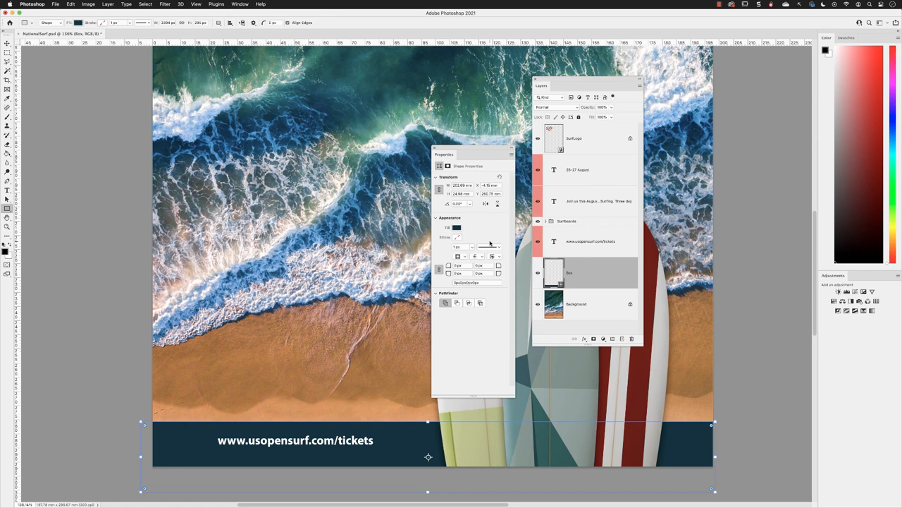
- Add a light stroke to the teal banner, then set the stroke back to none
{"action": "left_click", "coordinate": [457, 227]}
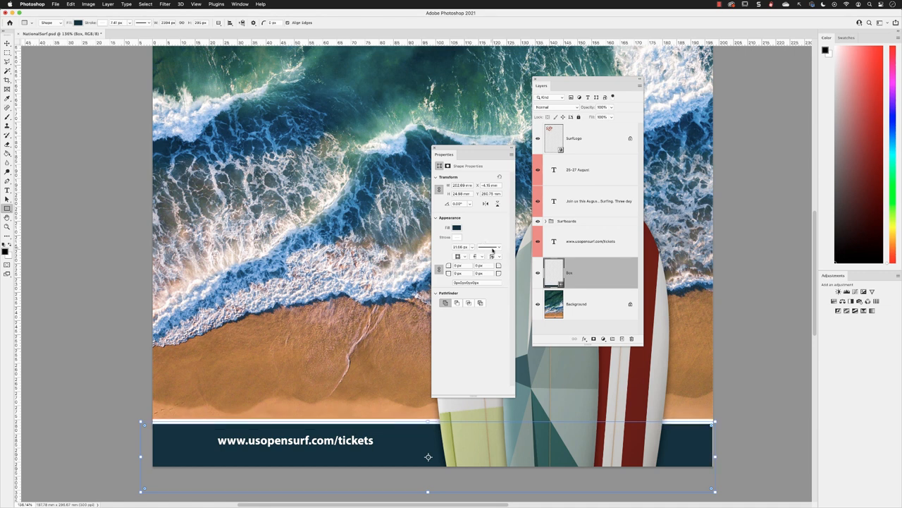
{"action": "left_click", "coordinate": [492, 247]}
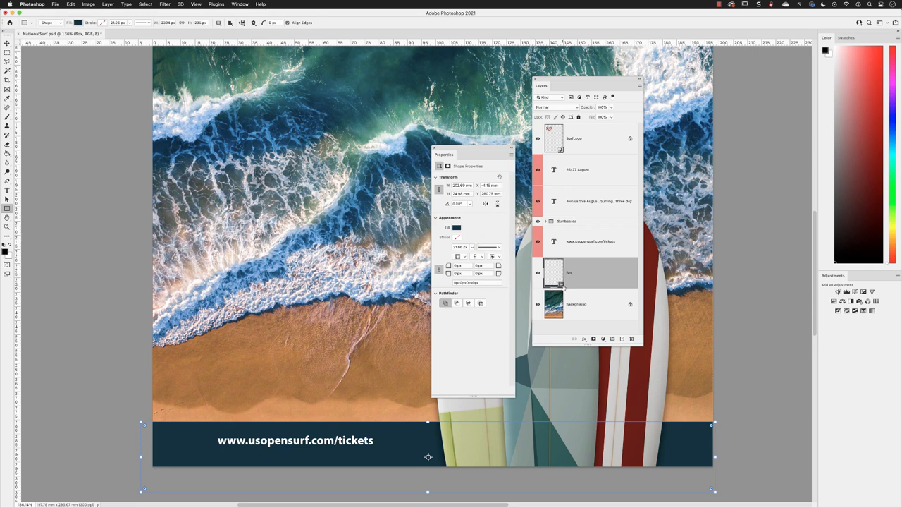
{"action": "mouse_move", "coordinate": [554, 305]}
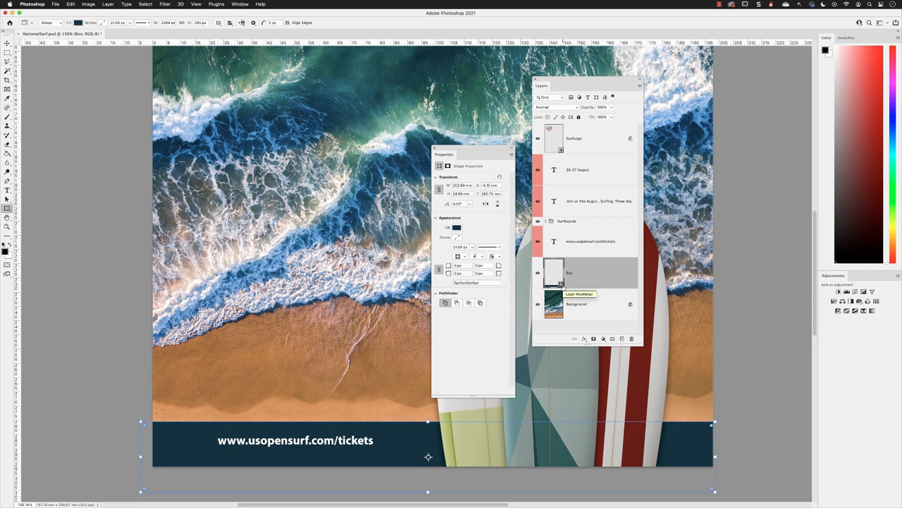